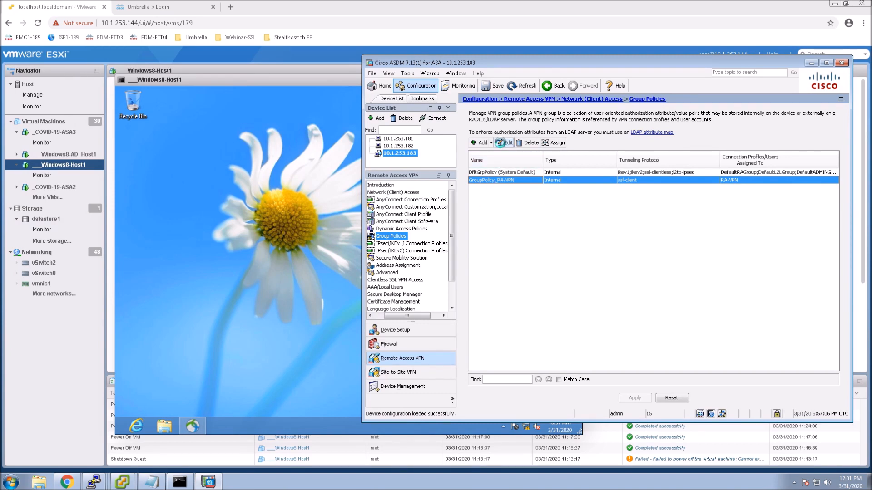
- In GroupPolicy_RA-VPN's AnyConnect Client settings, select the DART and SBL optional client modules
click(503, 142)
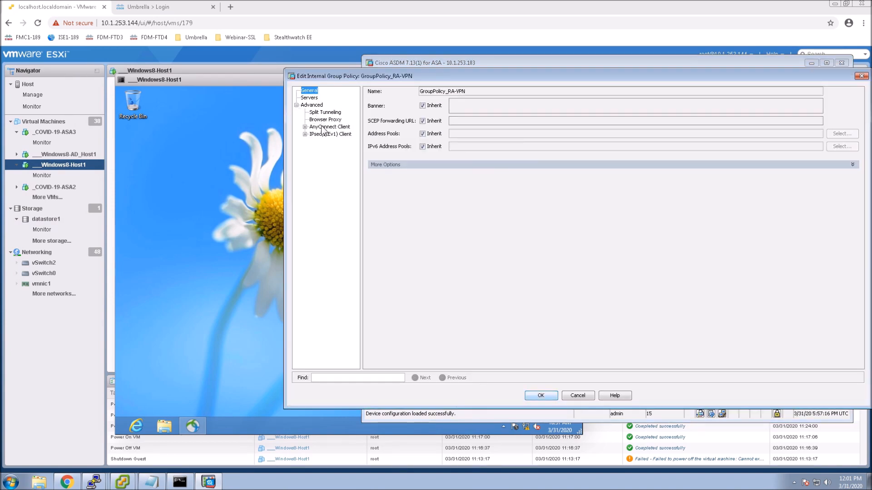
click(328, 127)
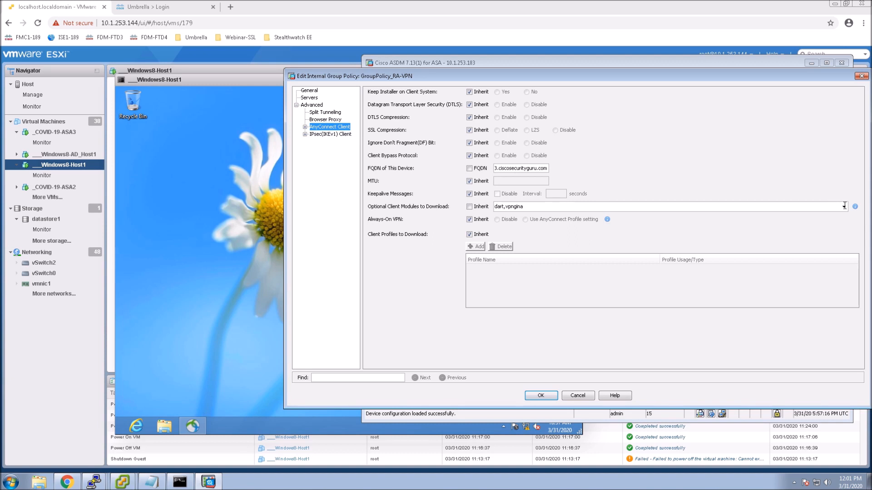
click(842, 206)
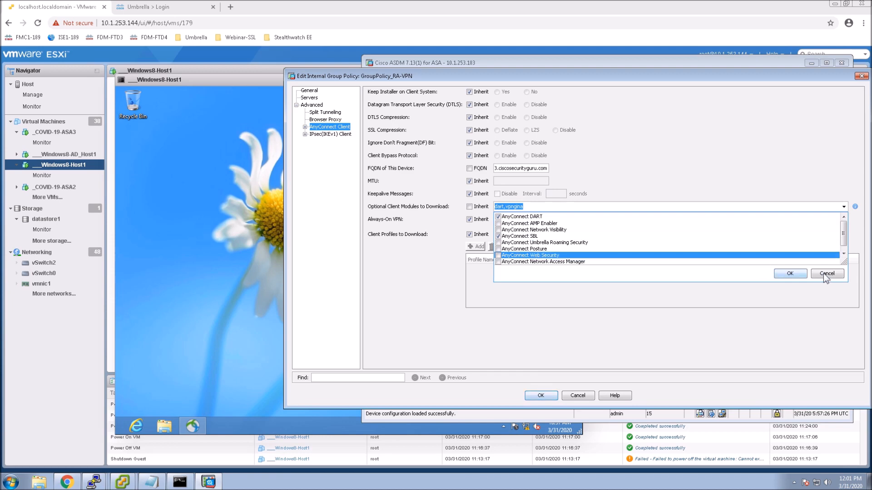
click(827, 273)
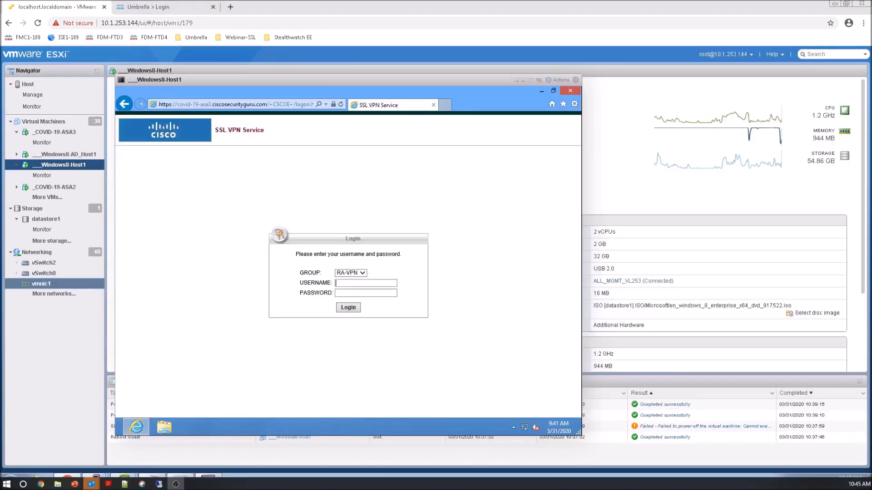
- Log in to the SSL VPN portal as sales1 using the RA-VPN group
click(366, 283)
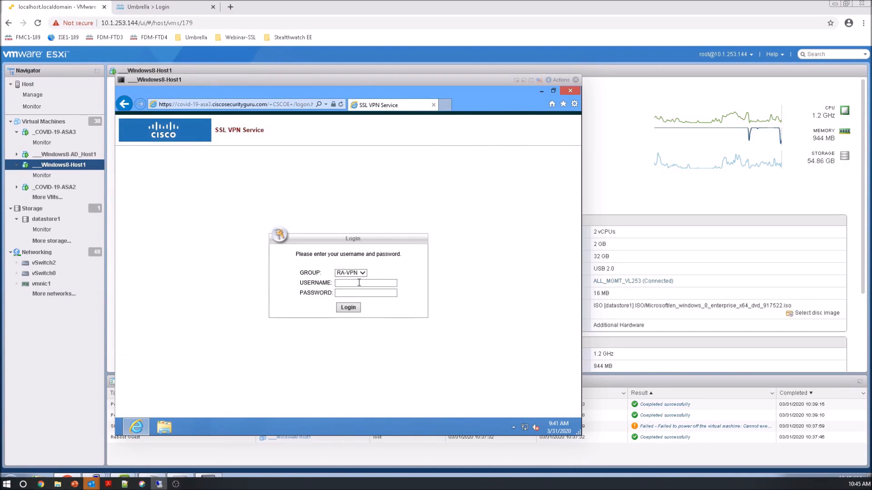
text(sales1)
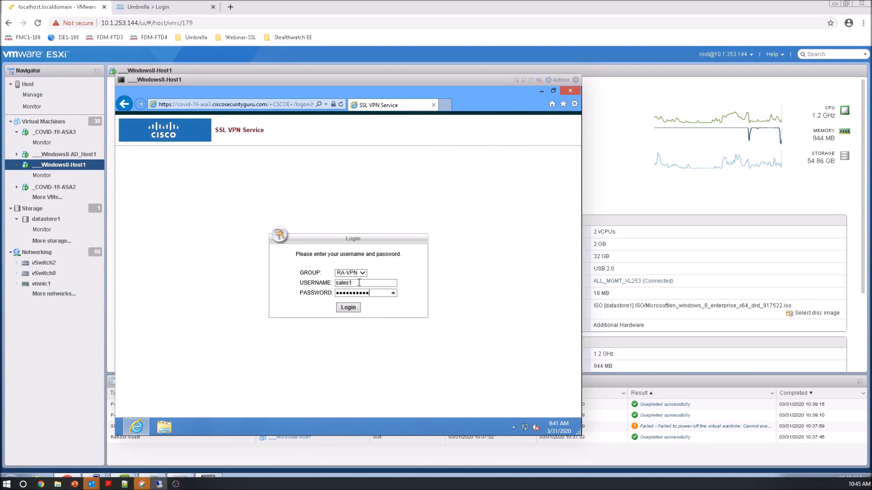
click(349, 308)
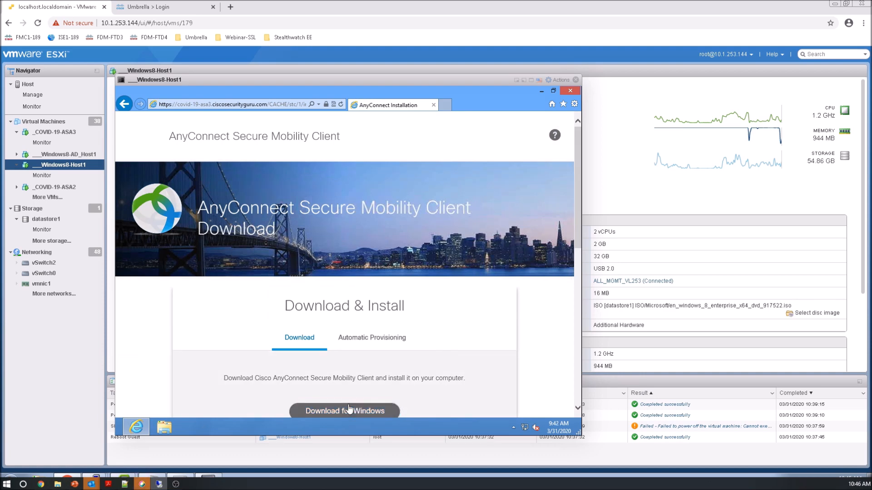
- Download AnyConnect for Windows and complete its setup wizard, approving the UAC prompt
click(344, 411)
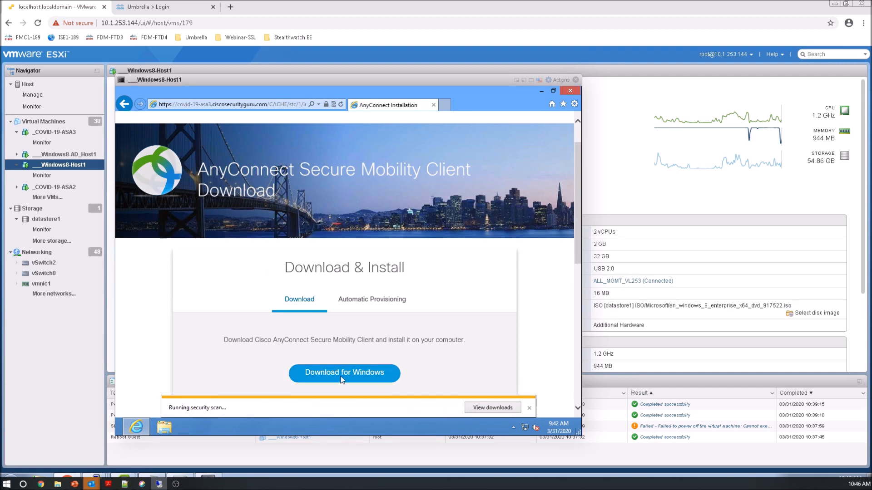
mouse_move(299, 300)
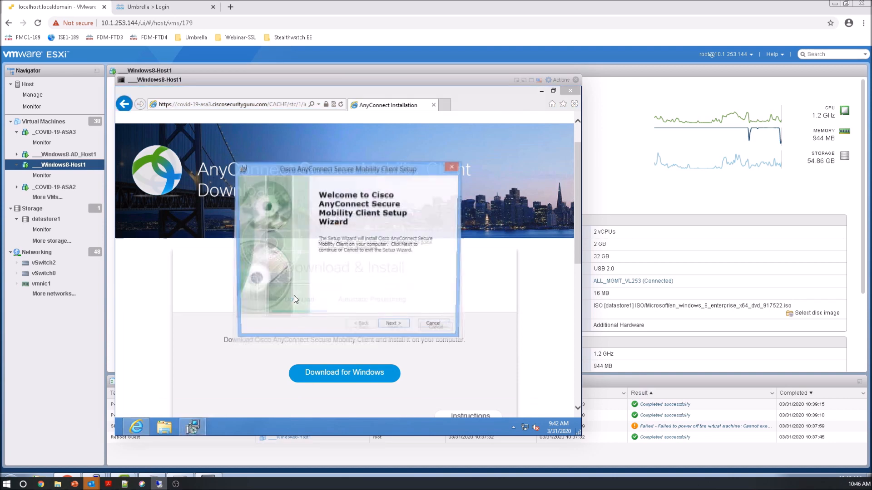
click(393, 323)
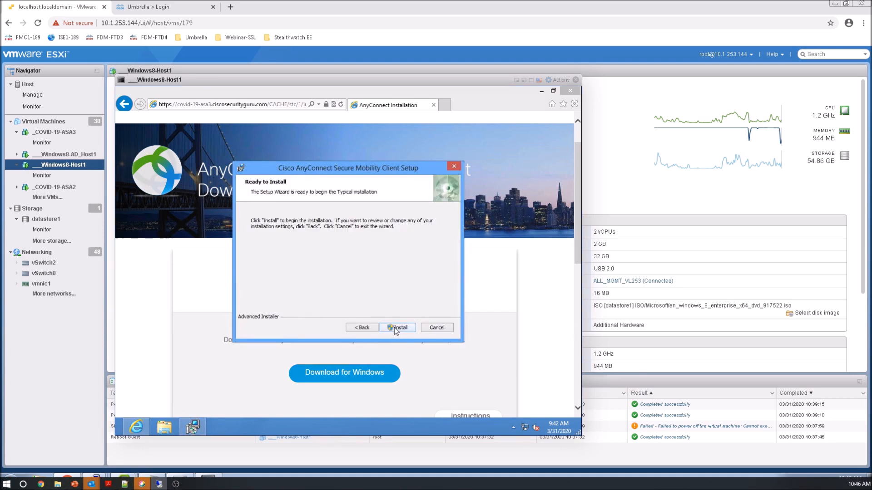
click(397, 328)
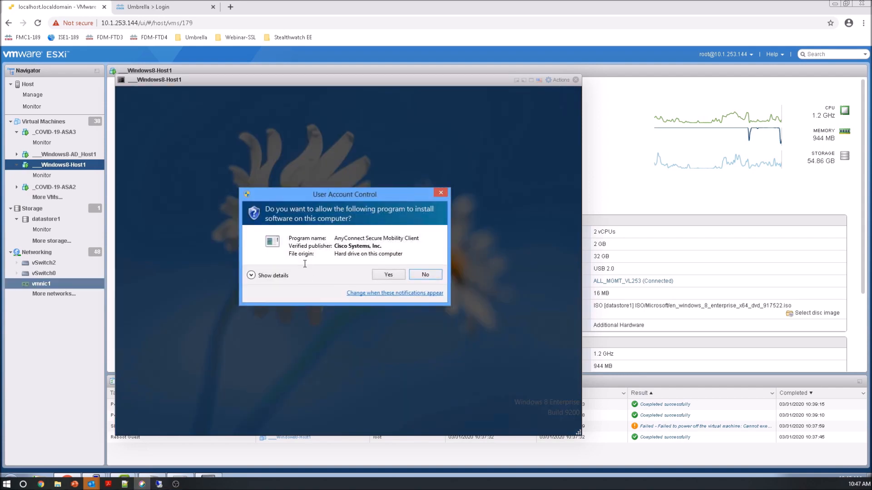
click(388, 275)
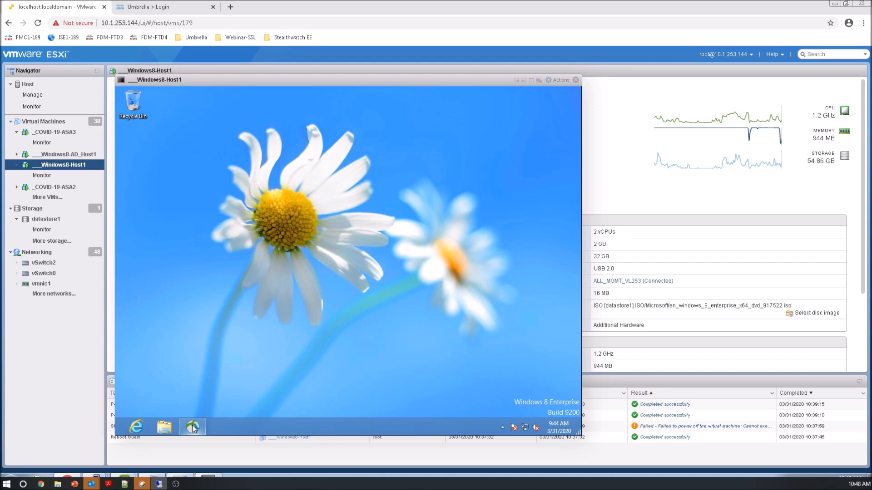
- Connect AnyConnect to COVID-19-ASA3.ciscosecurityguru.com and submit the RA-VPN credentials
click(193, 427)
text(COVID-19-AS)
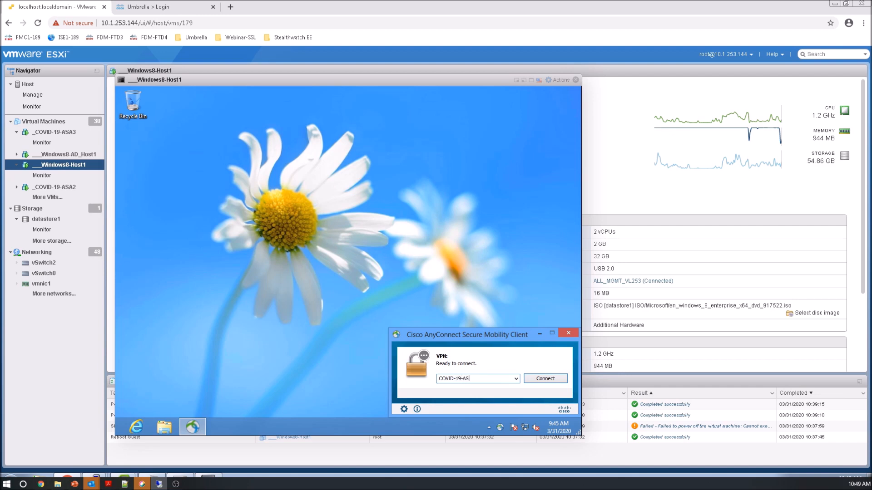
text(A3)
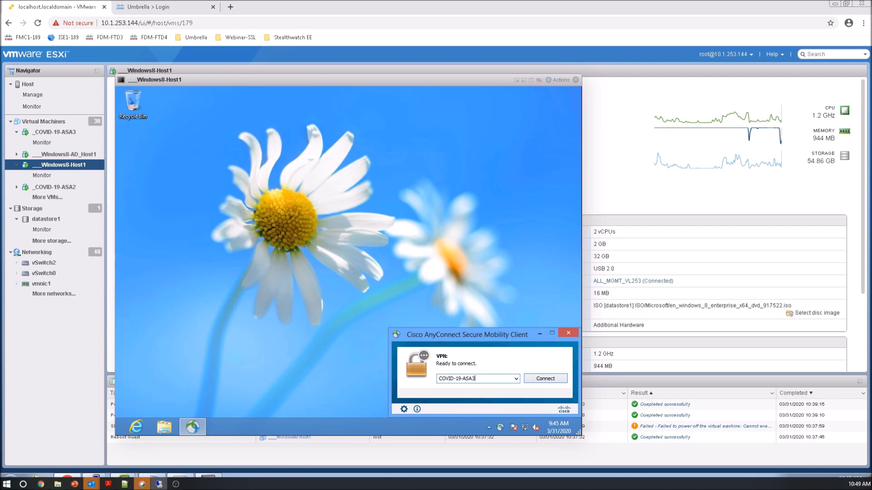
text(.ciscosecurityguru.com)
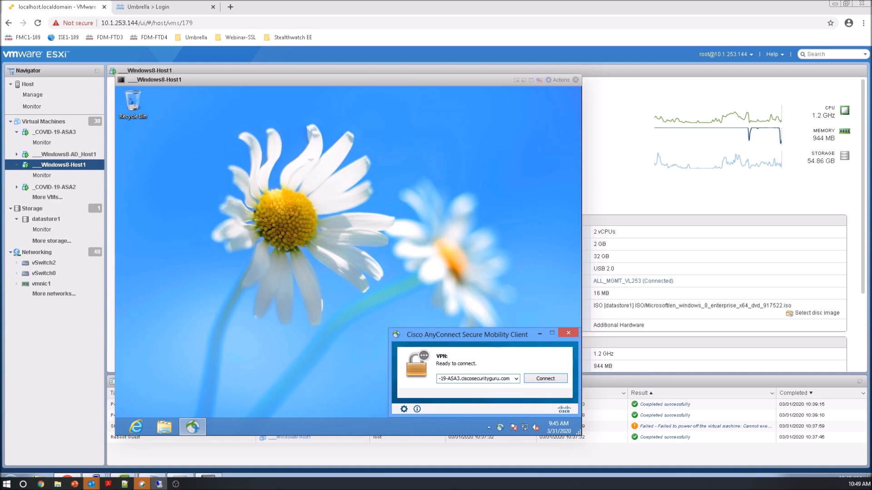
click(544, 378)
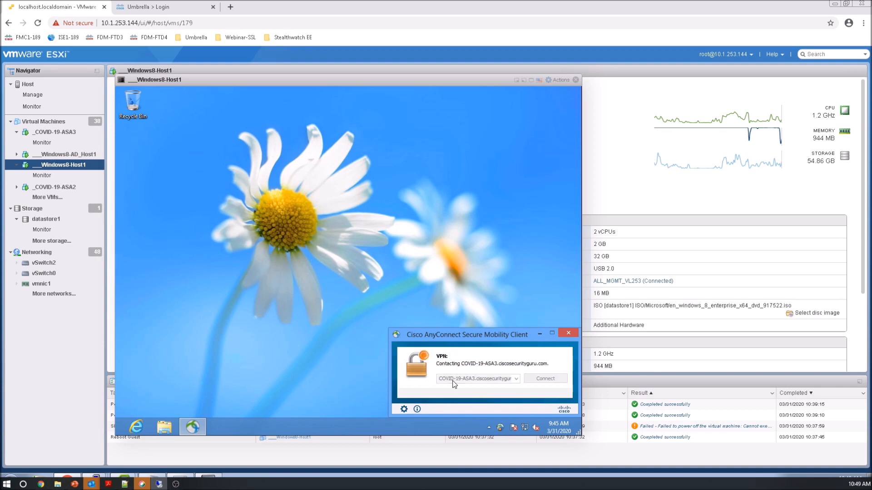
click(544, 378)
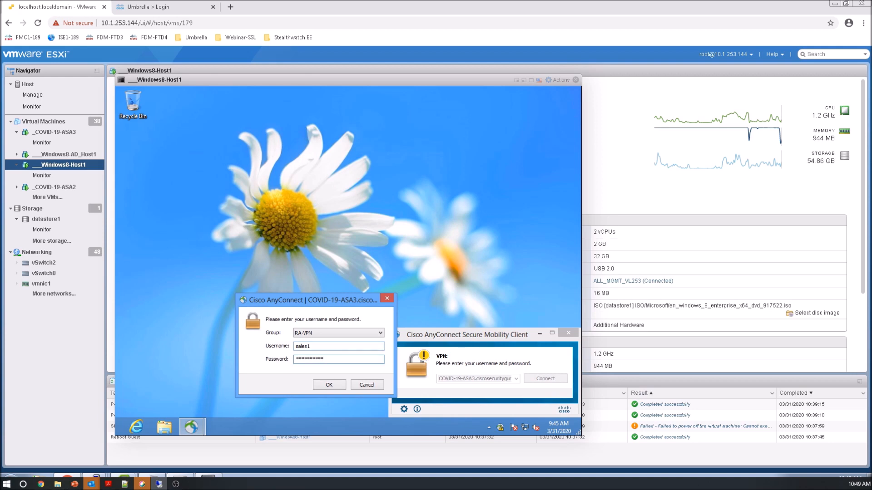
click(329, 385)
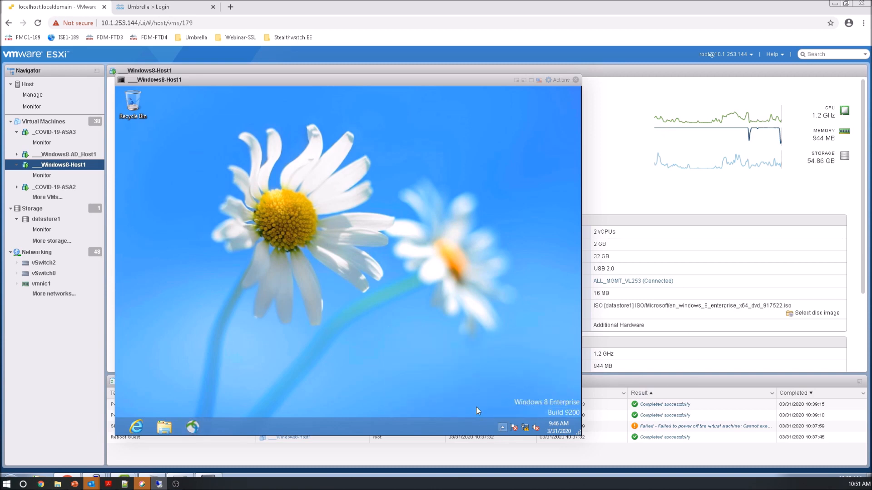
- Disconnect the AnyConnect session and restart the Windows8-Host1 guest from ESXi
click(192, 426)
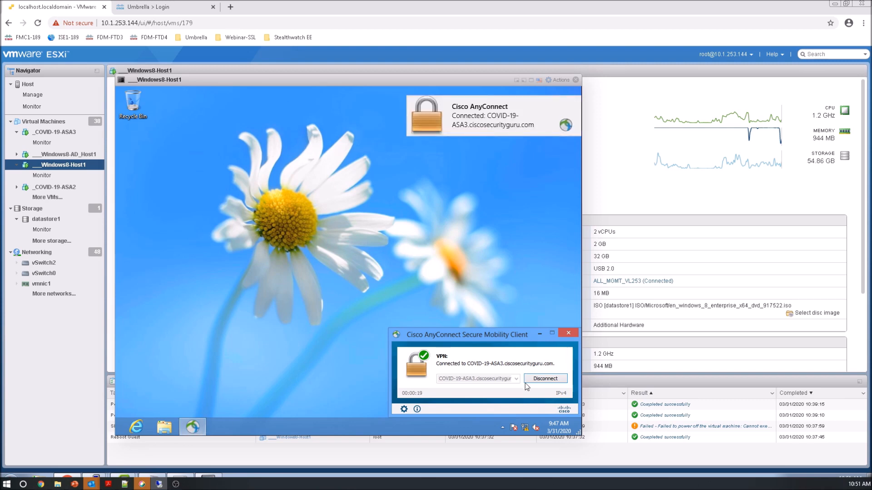
click(544, 379)
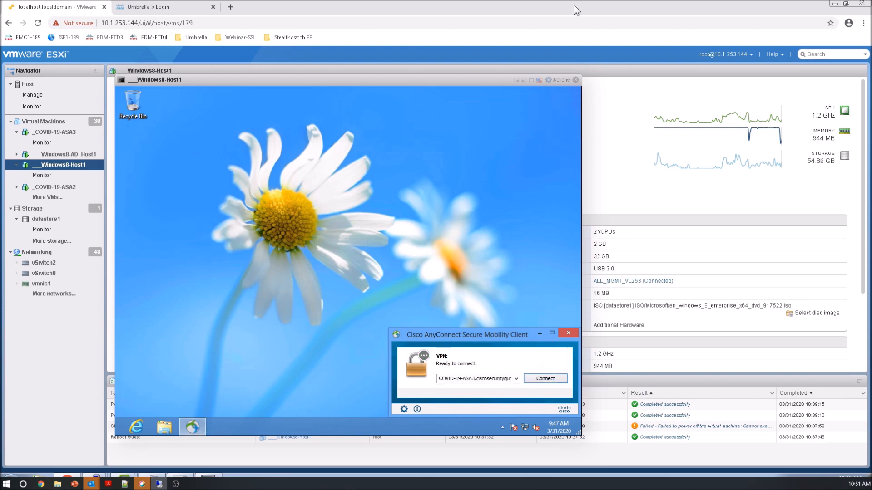
click(560, 79)
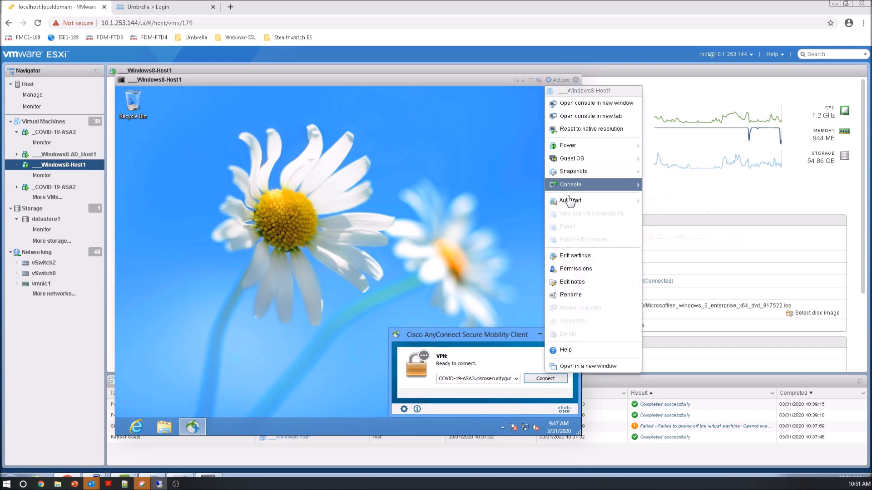
mouse_move(571, 159)
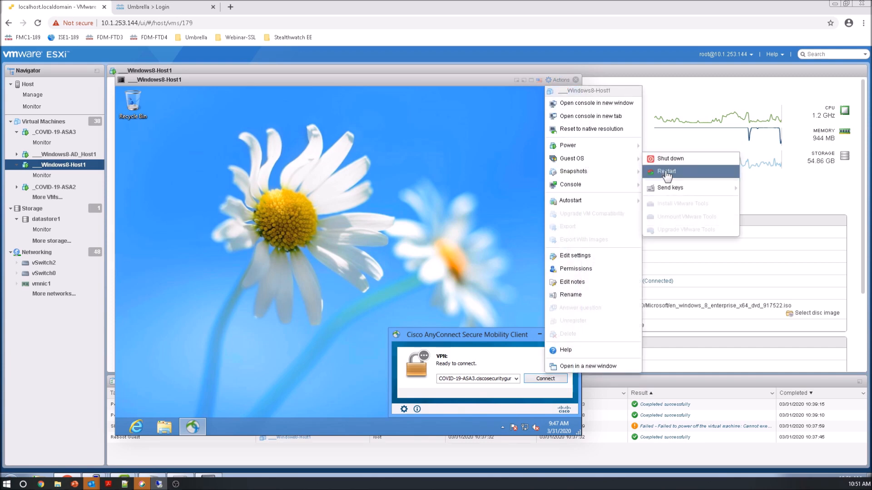
click(667, 171)
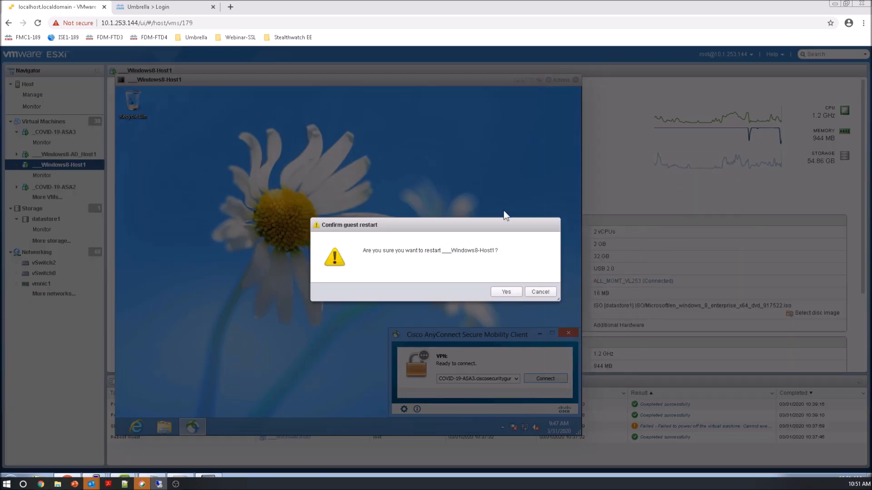
click(505, 292)
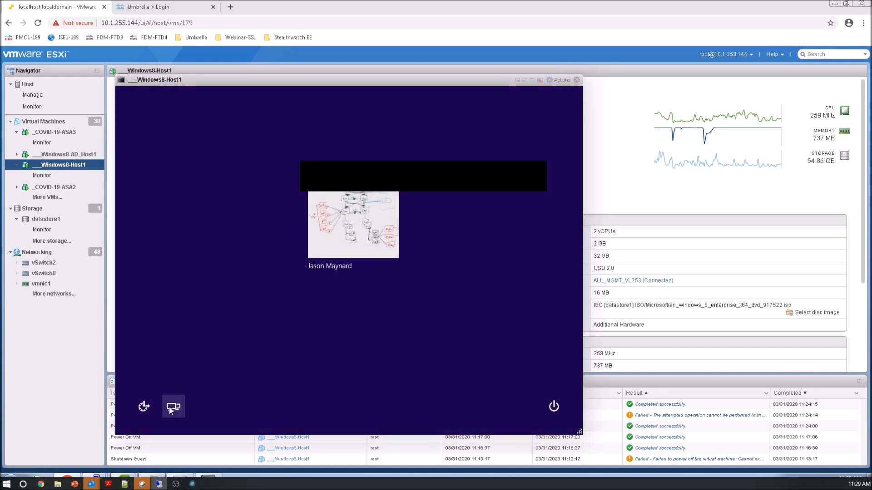
- Connect the VPN via Network Sign-In before logon, then sign in with the Windows password
click(173, 407)
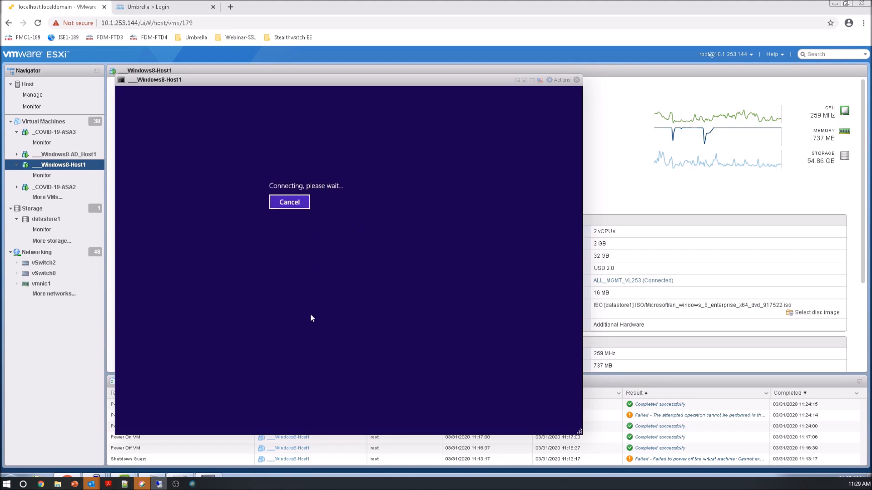
mouse_move(312, 332)
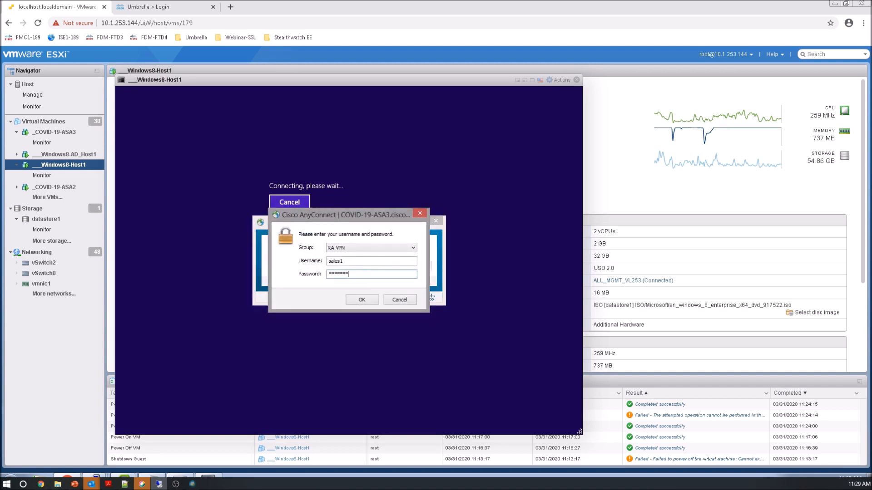
click(361, 299)
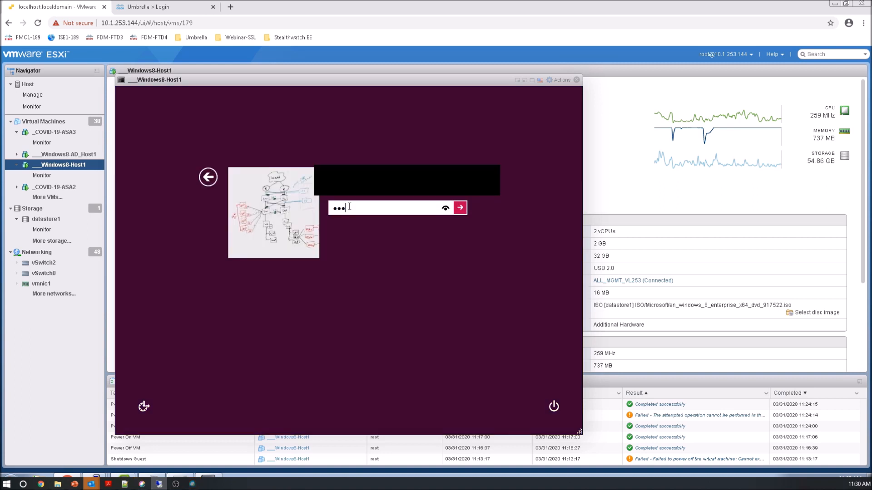
text(•)
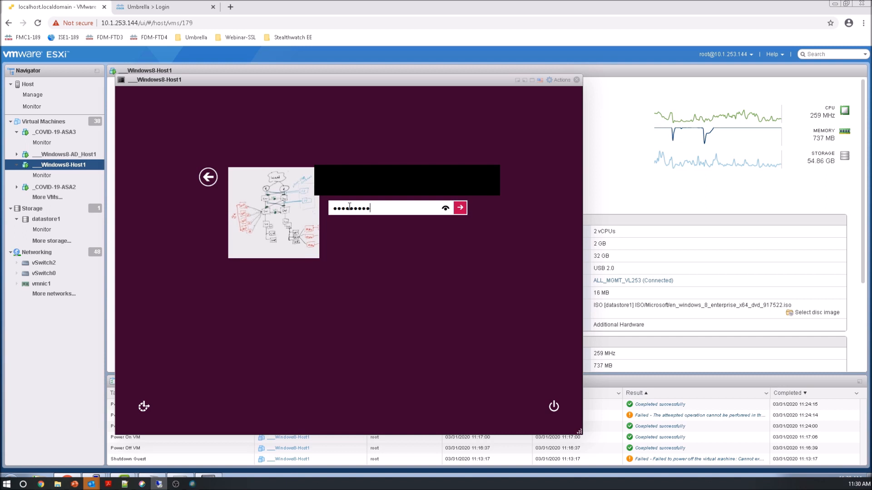
click(459, 208)
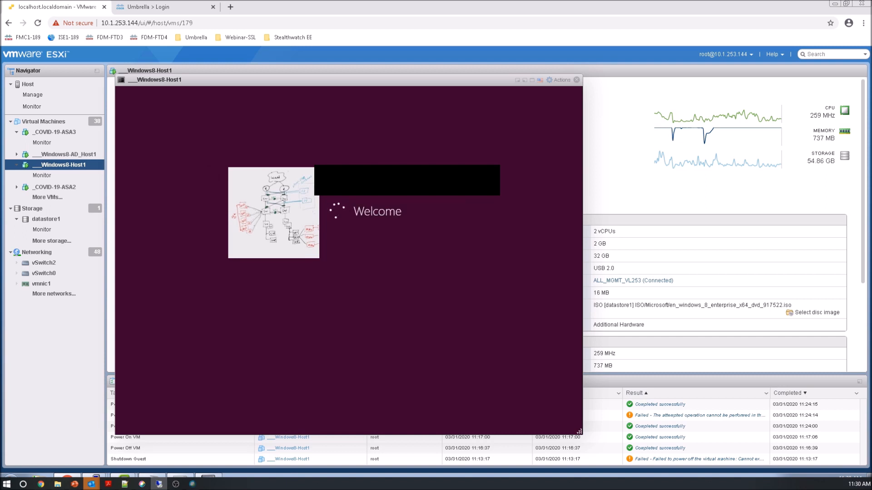